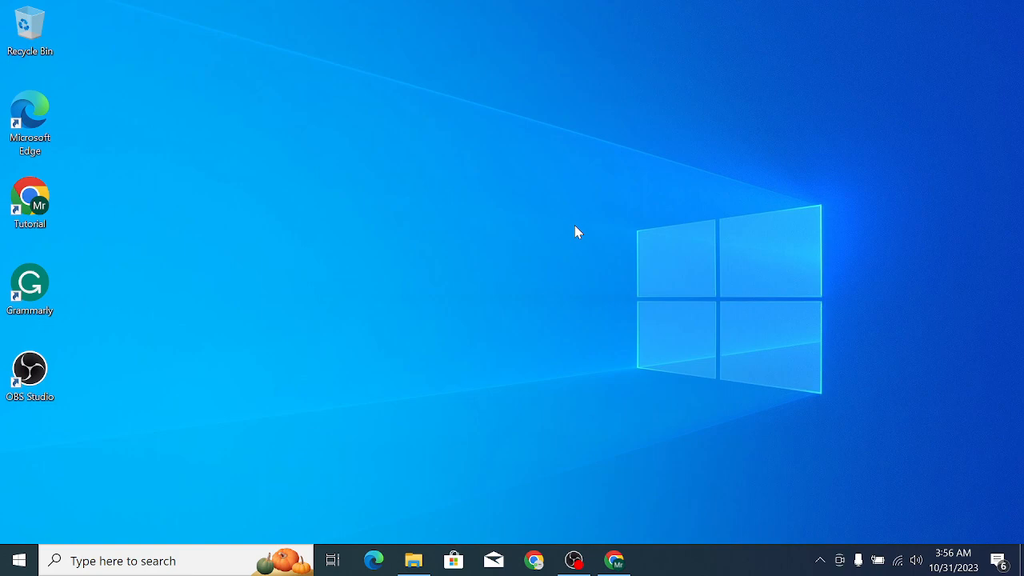
mouse_move(614, 559)
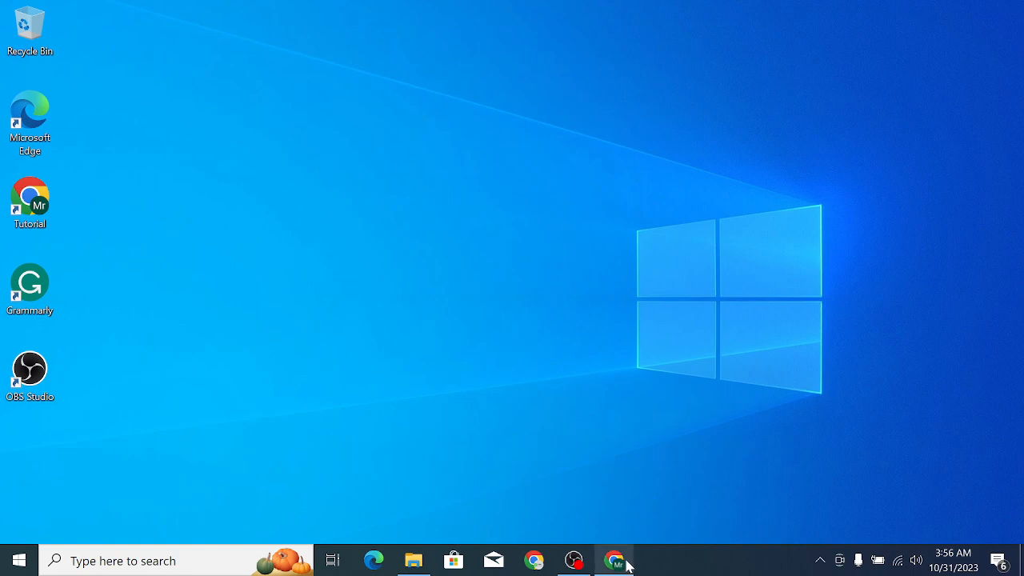
Step: Open Fiverr's billing Payment methods tab in Chrome and start adding a payment method
click(614, 559)
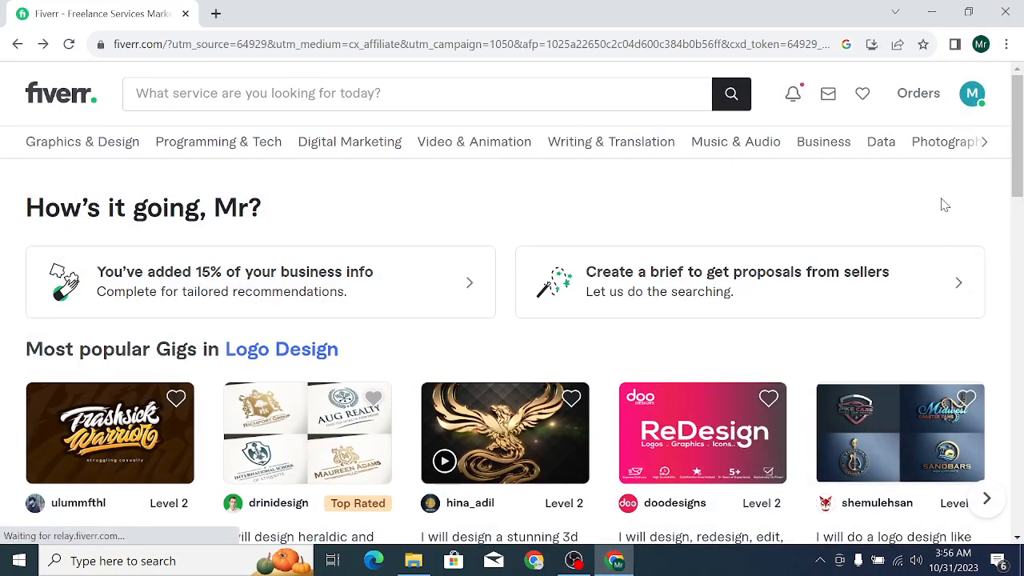
click(971, 92)
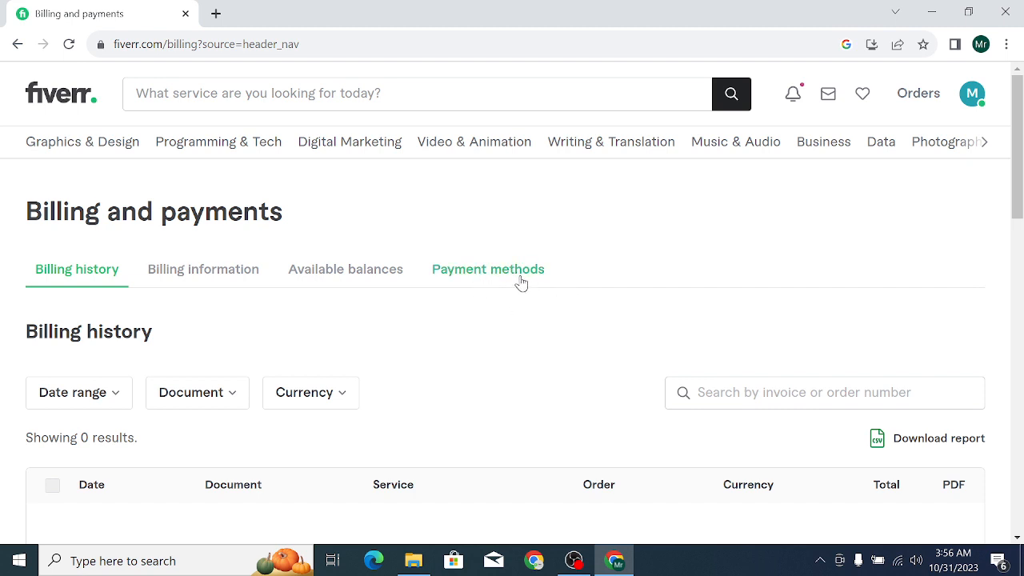
click(487, 269)
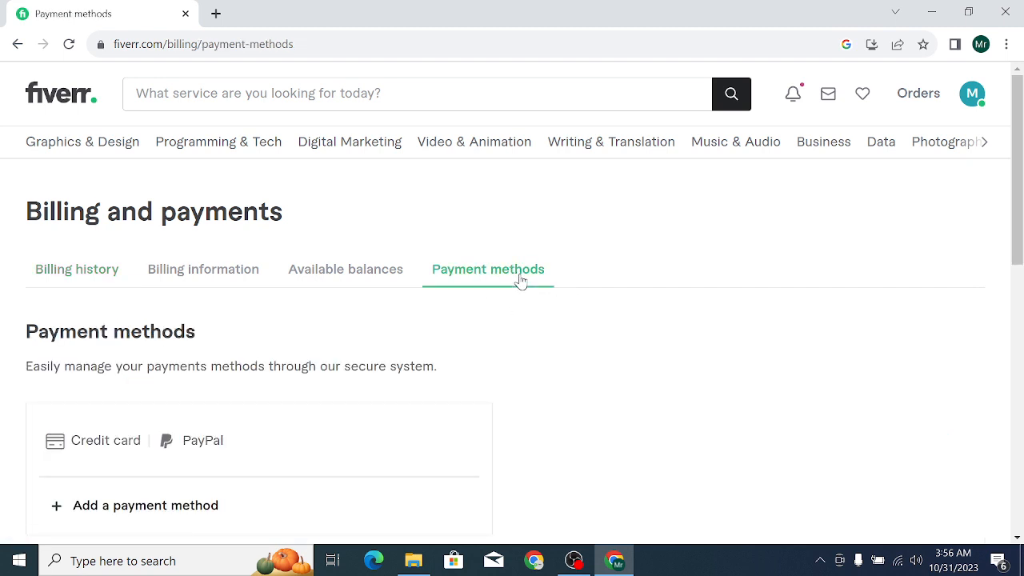
scroll(down, 3)
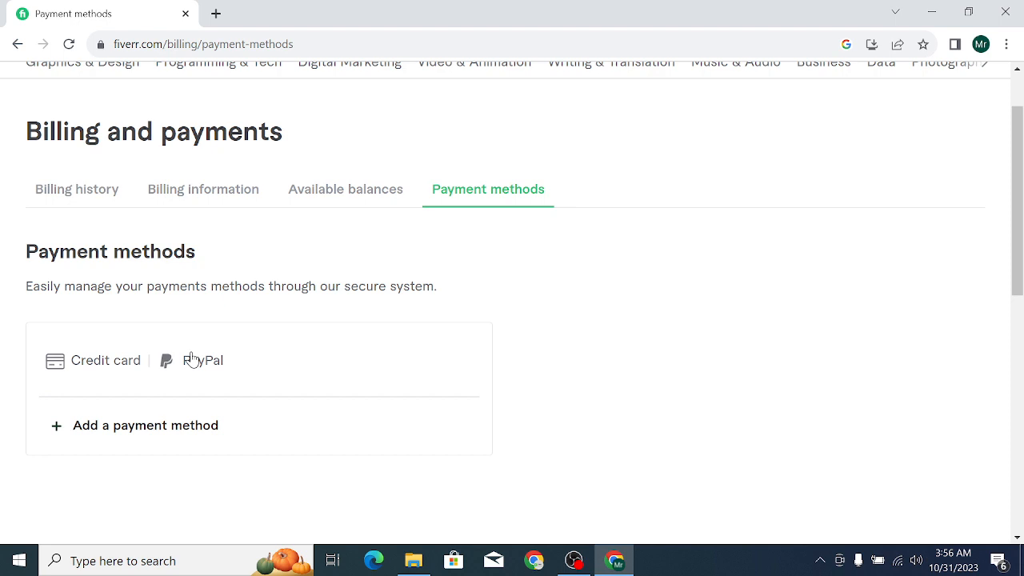
click(145, 425)
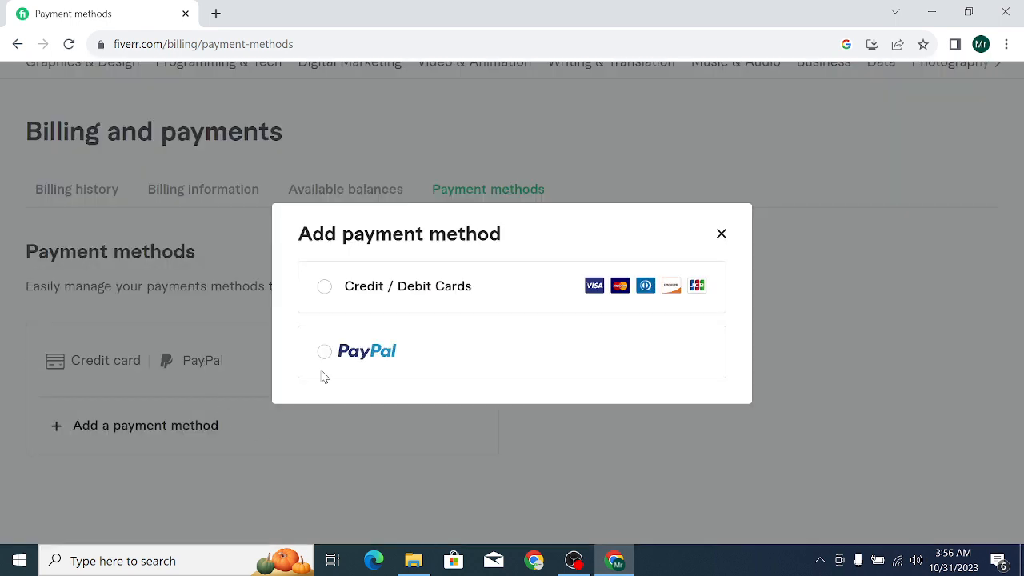
Step: Select the PayPal option in the Add payment method dialog
click(324, 351)
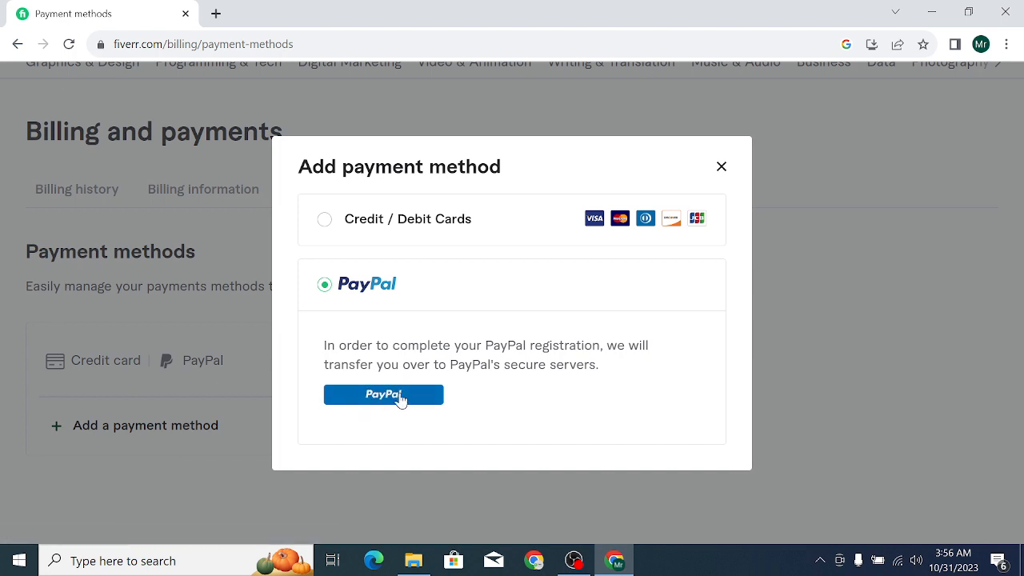
mouse_move(592, 402)
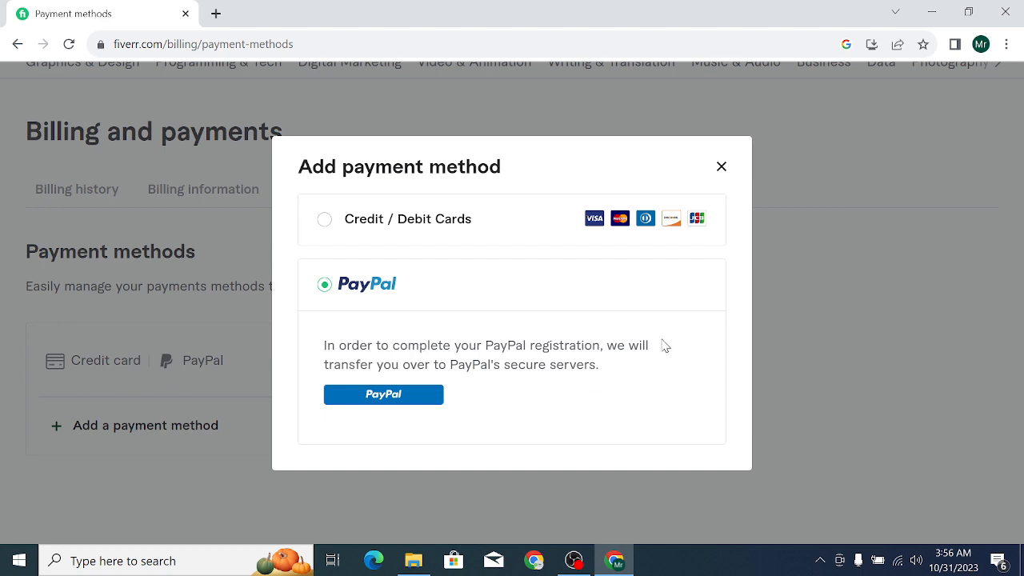
mouse_move(430, 361)
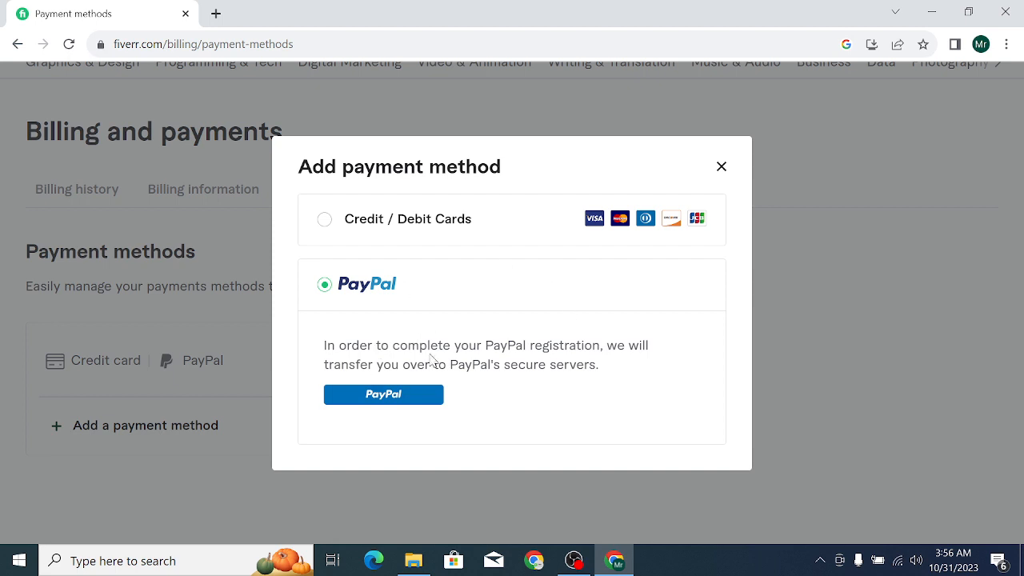
mouse_move(429, 349)
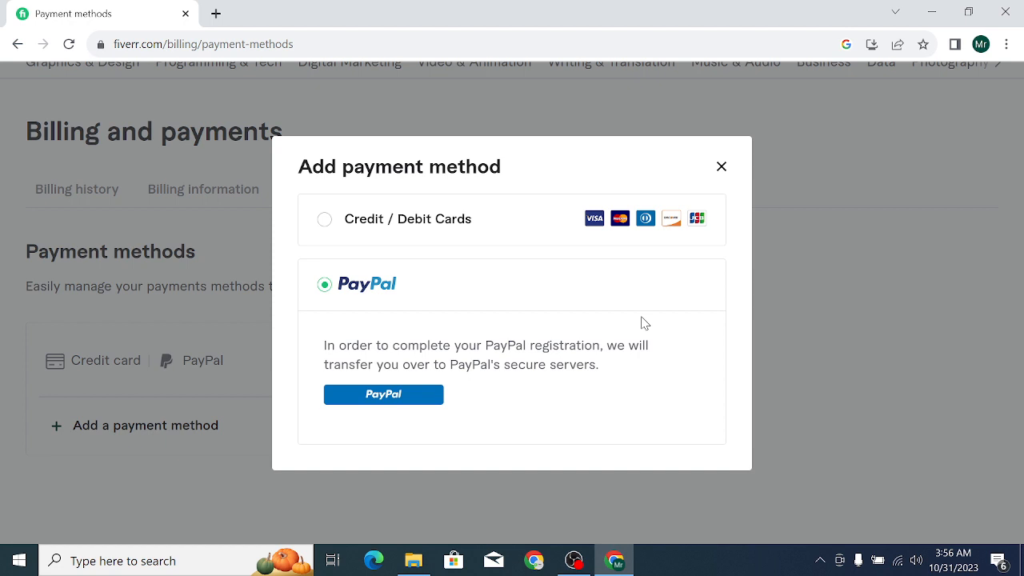
mouse_move(937, 307)
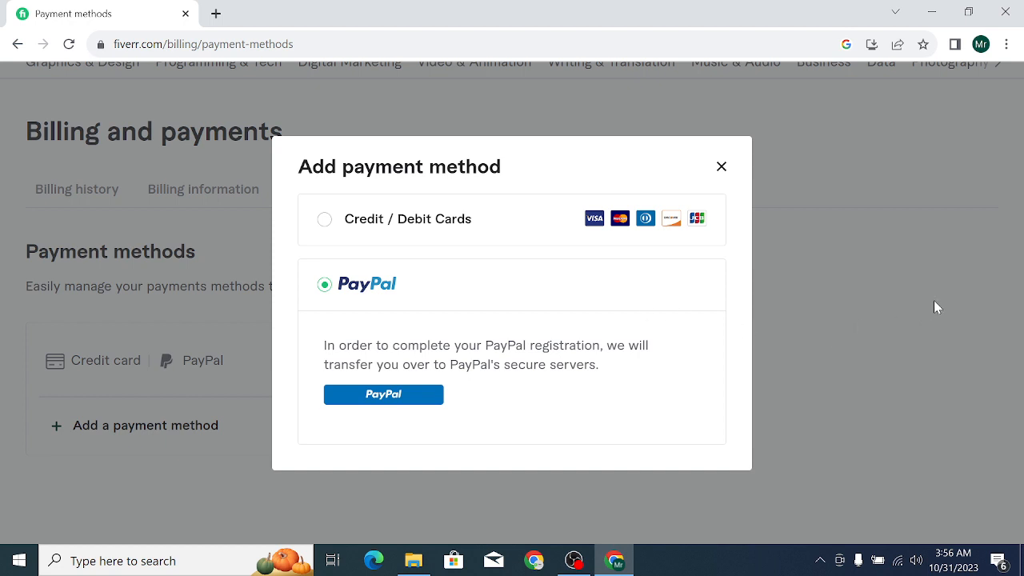
mouse_move(694, 425)
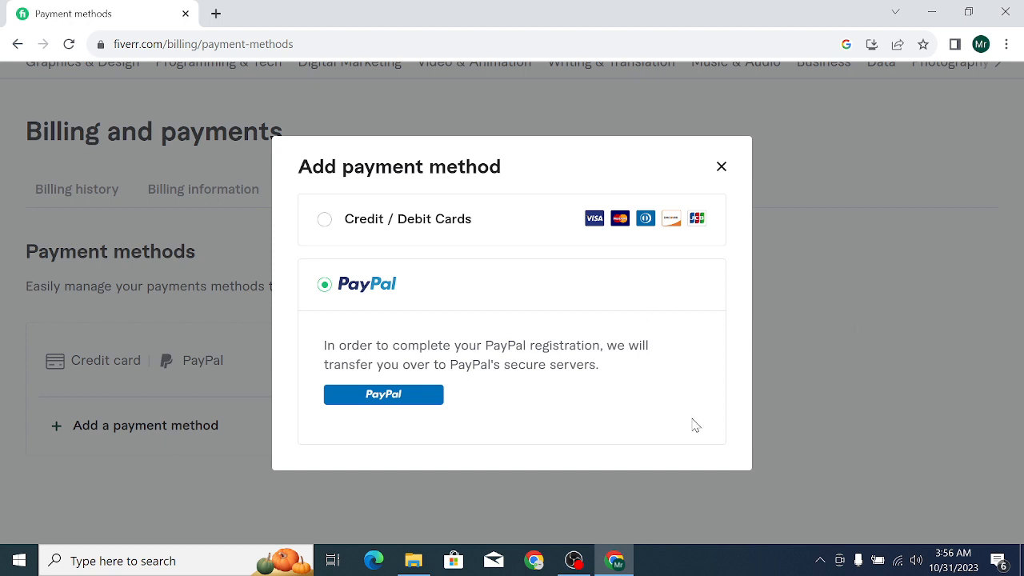